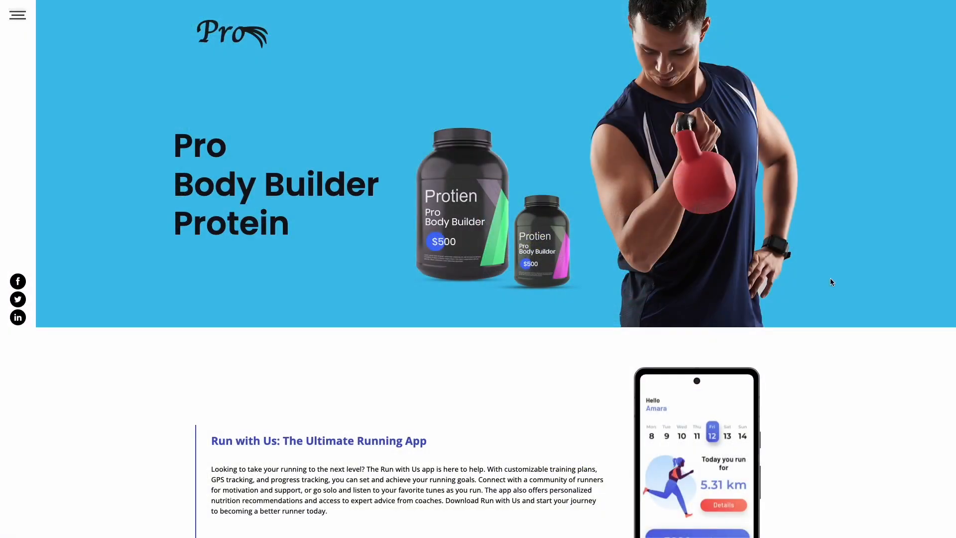
Browse the Common Ninja widget catalogue and open the Device Mockup page.
scroll("down", 3)
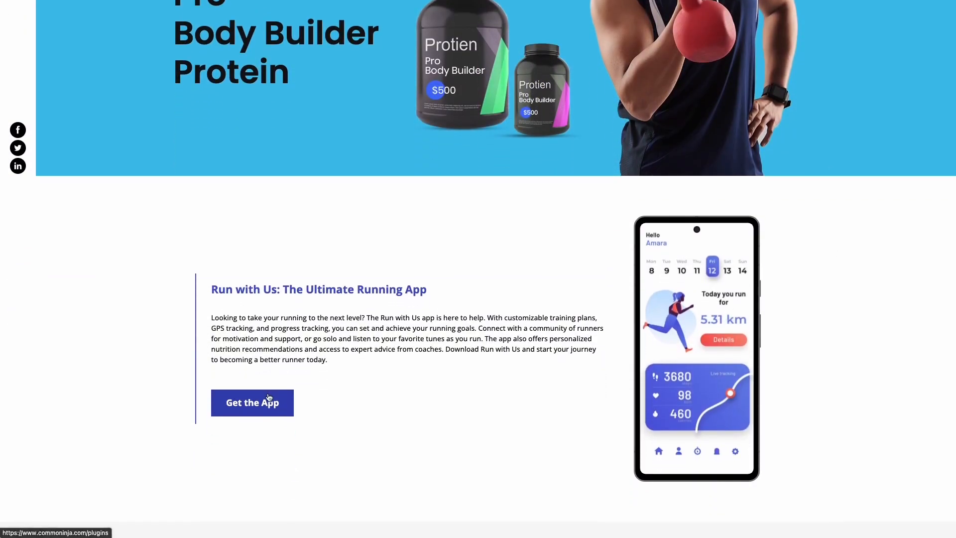
left_click(252, 402)
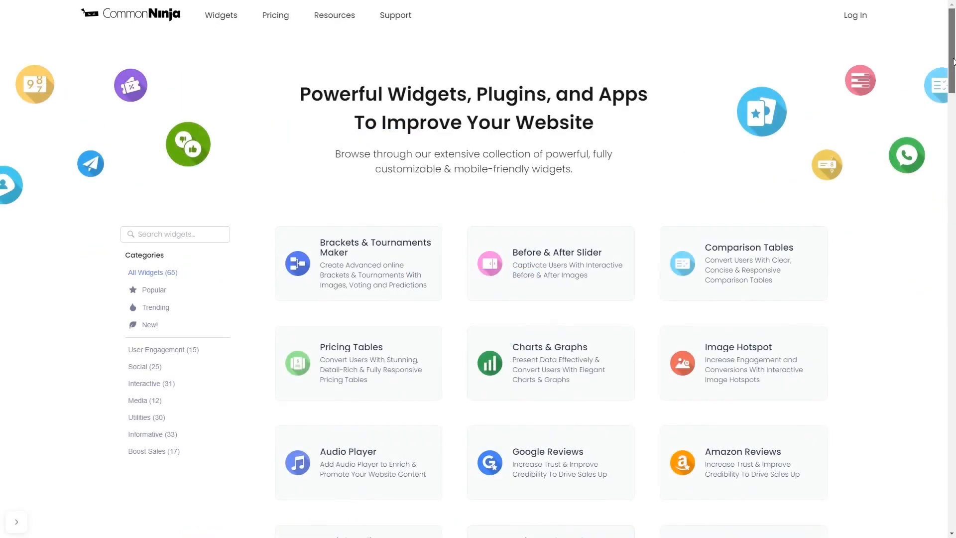
scroll("down", 3)
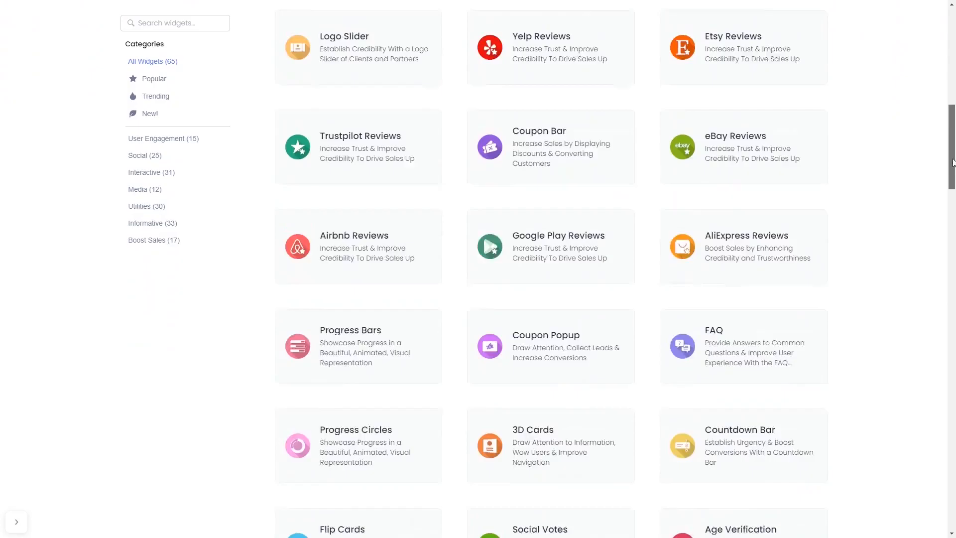
scroll("down", 3)
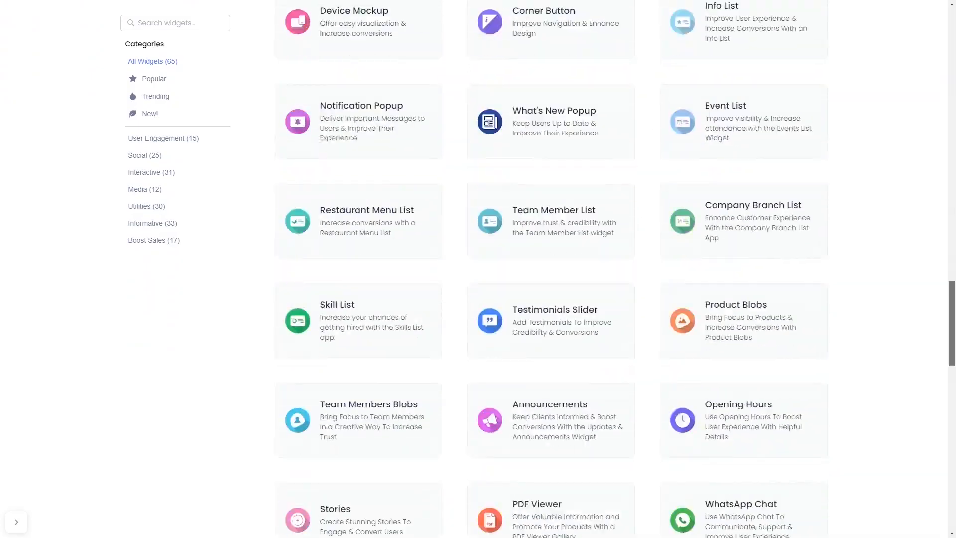
left_click(358, 29)
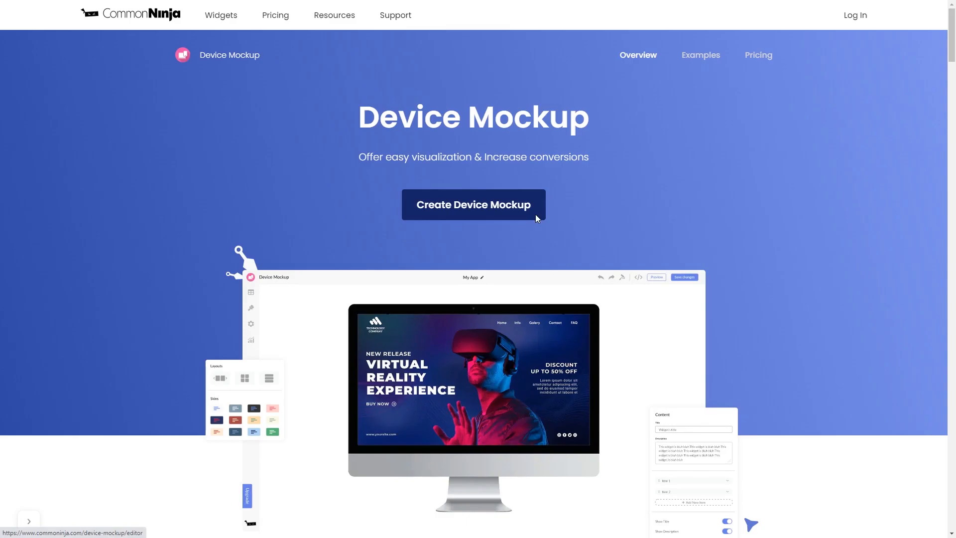
Create a new Device Mockup widget, opening the editor with a default laptop mockup.
left_click(472, 204)
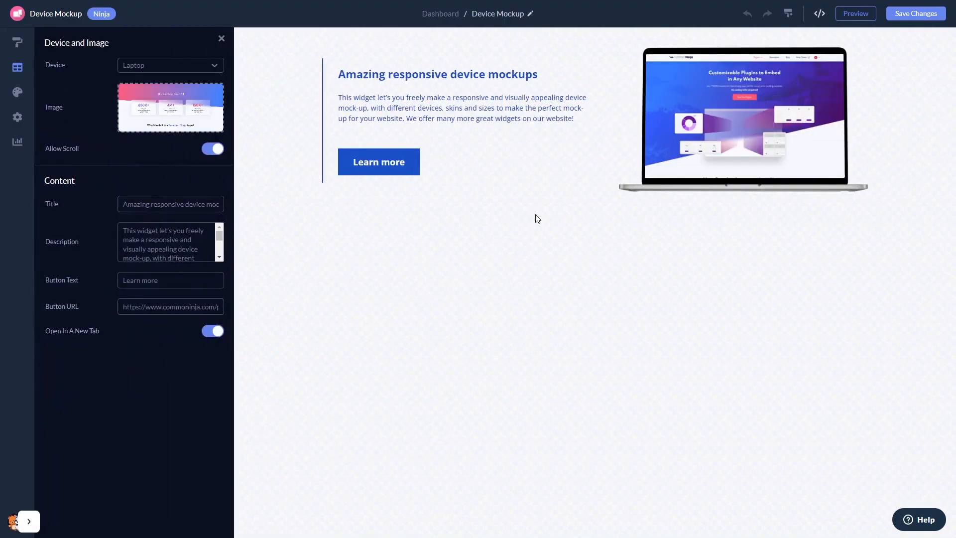
mouse_move(180, 166)
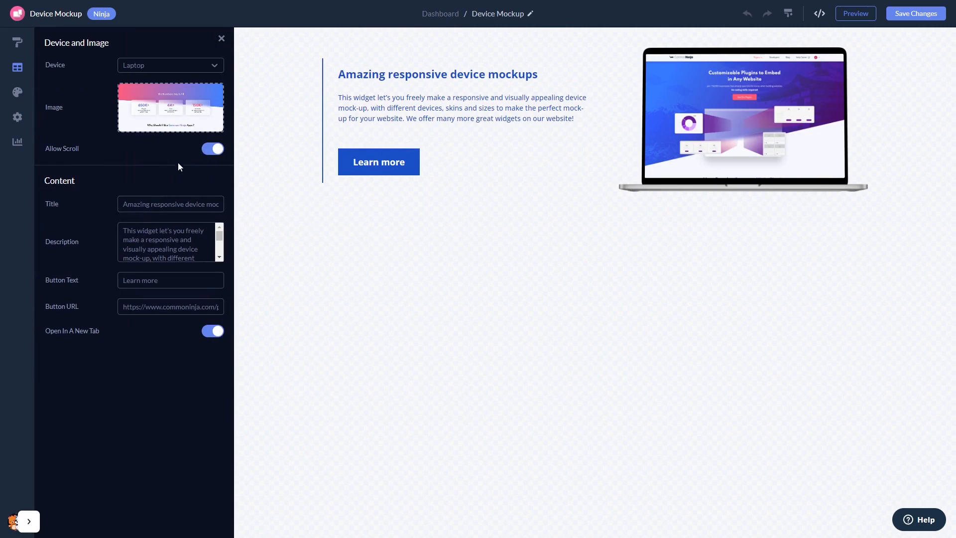
mouse_move(172, 157)
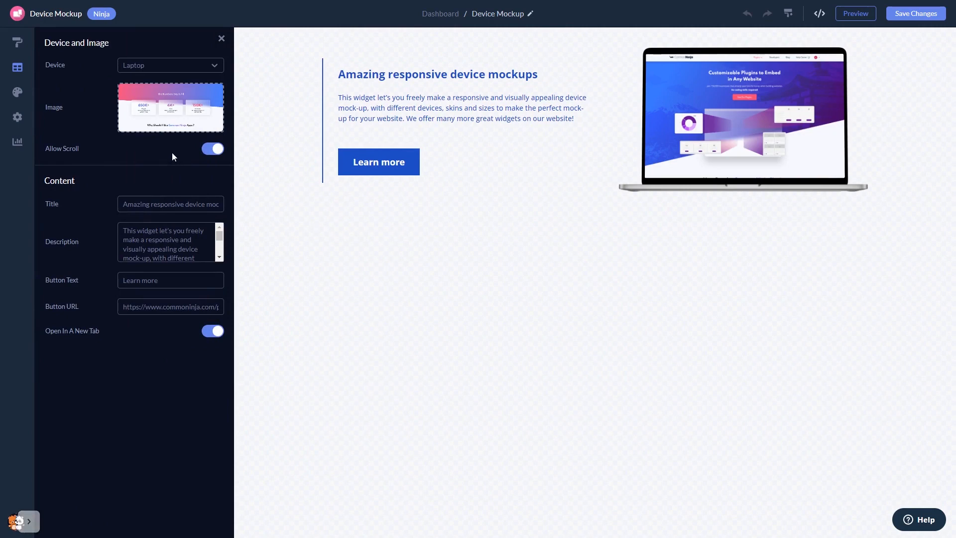
mouse_move(17, 42)
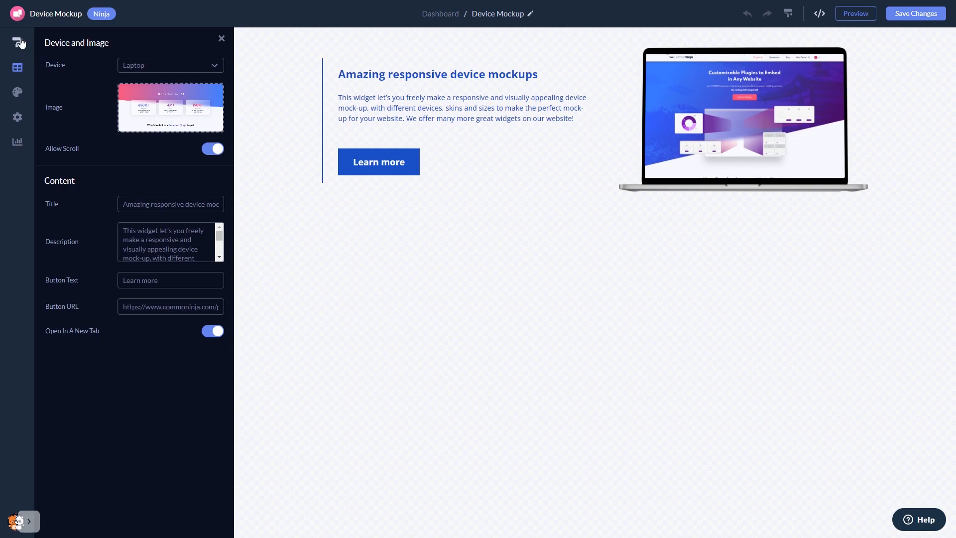
Place the device left of the text and apply the orange skin.
left_click(17, 42)
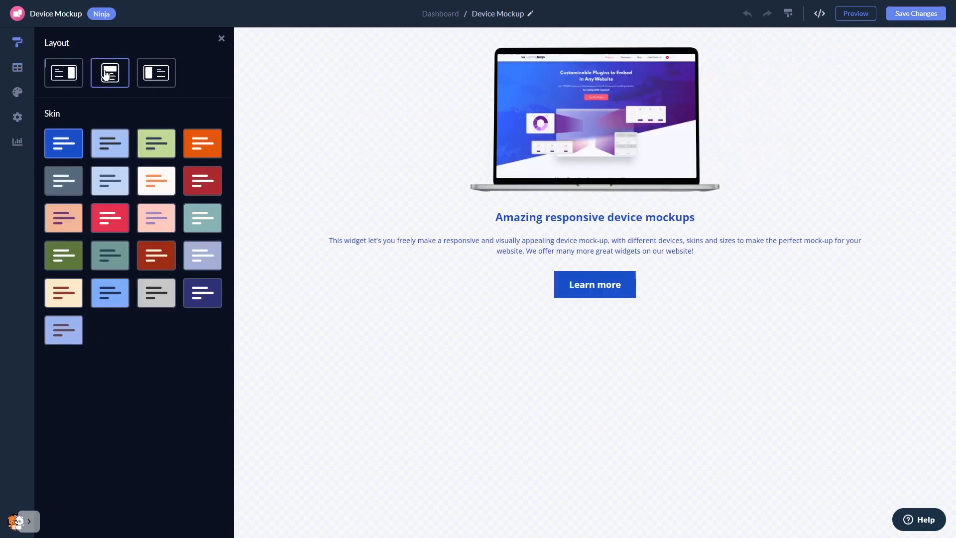
left_click(155, 73)
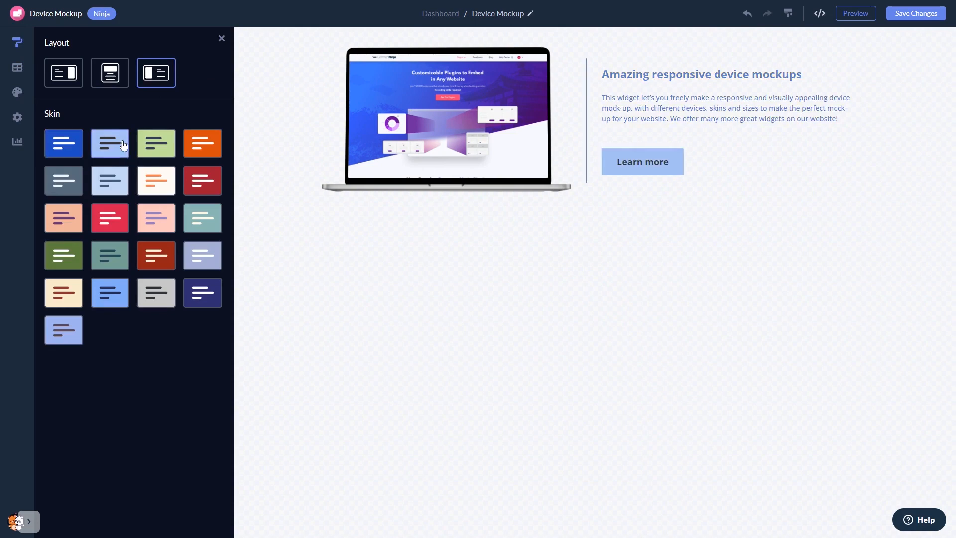
left_click(201, 143)
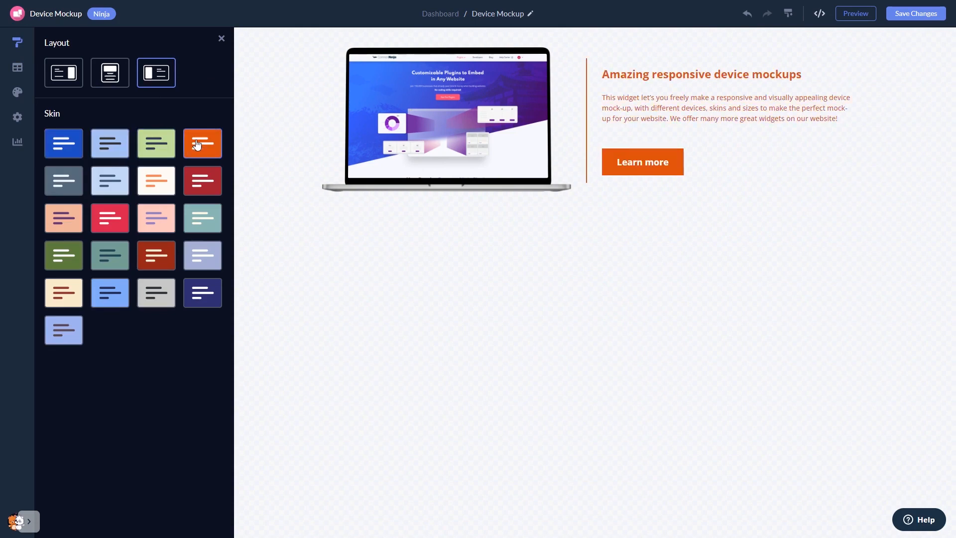
mouse_move(121, 112)
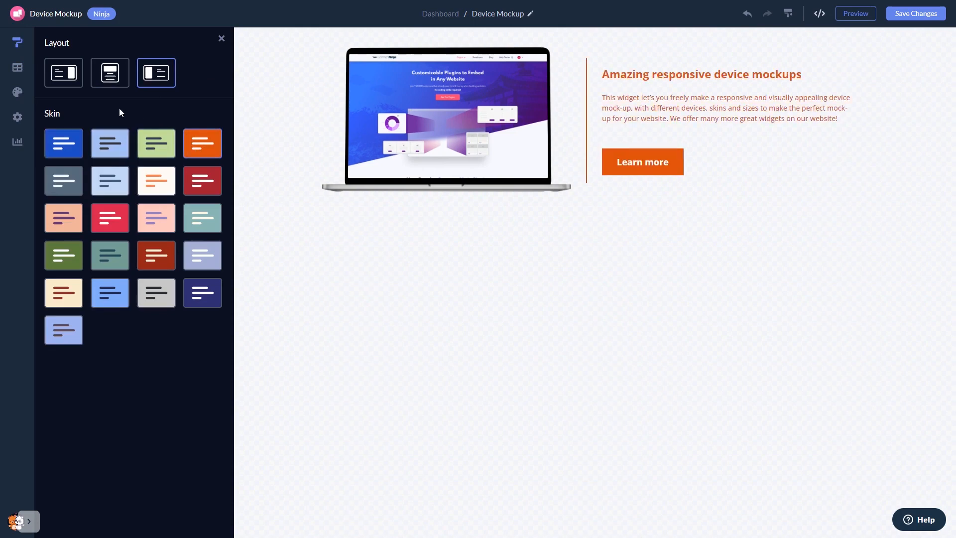
left_click(17, 91)
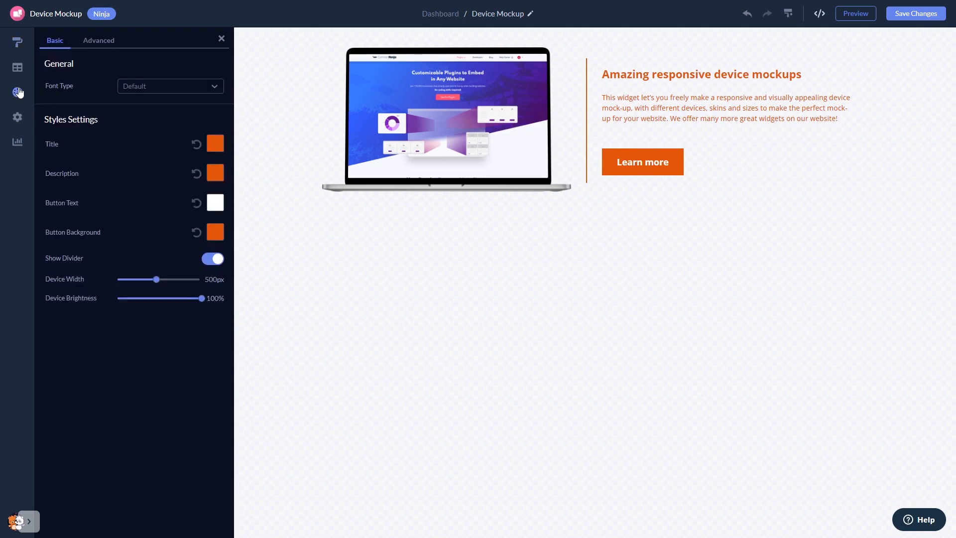
View visibility settings: main title hidden; title, description and button shown.
left_click(17, 119)
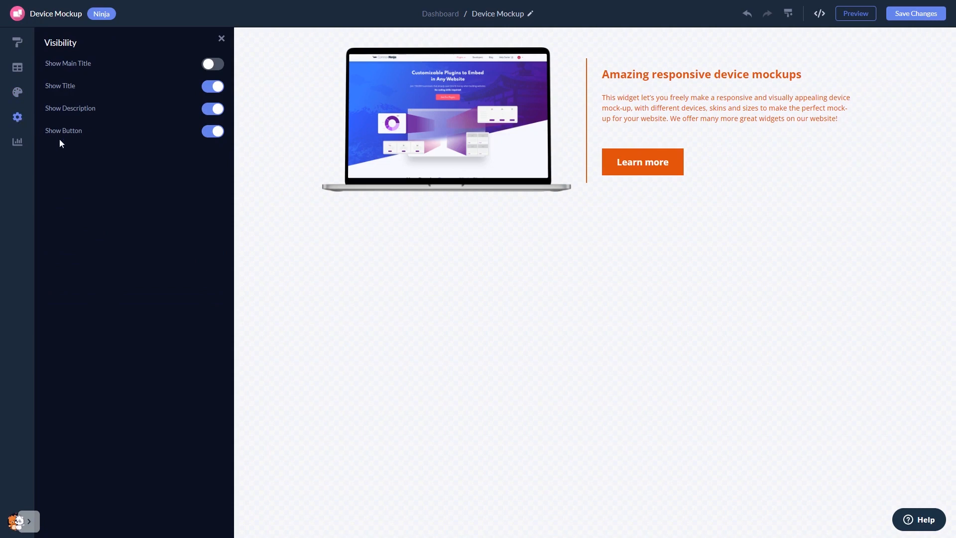
mouse_move(880, 81)
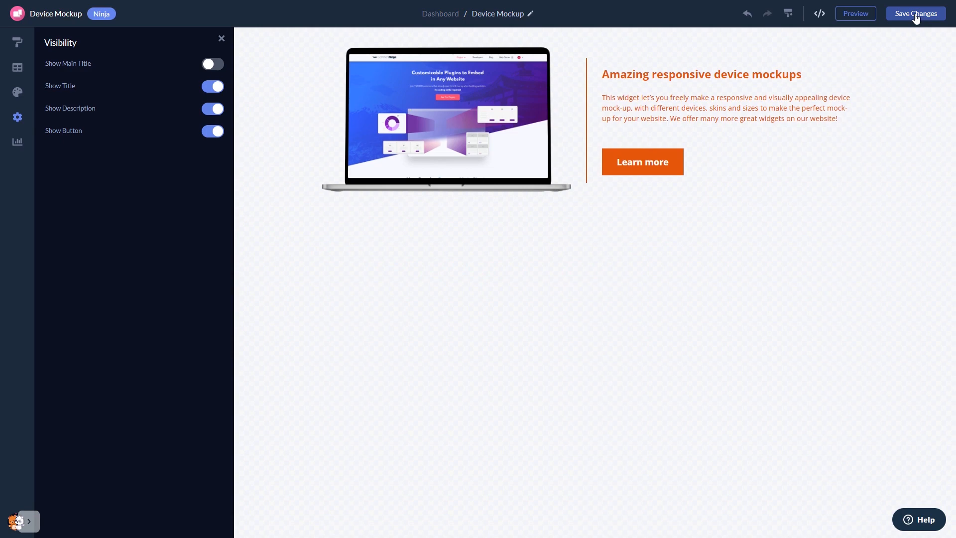
mouse_move(620, 68)
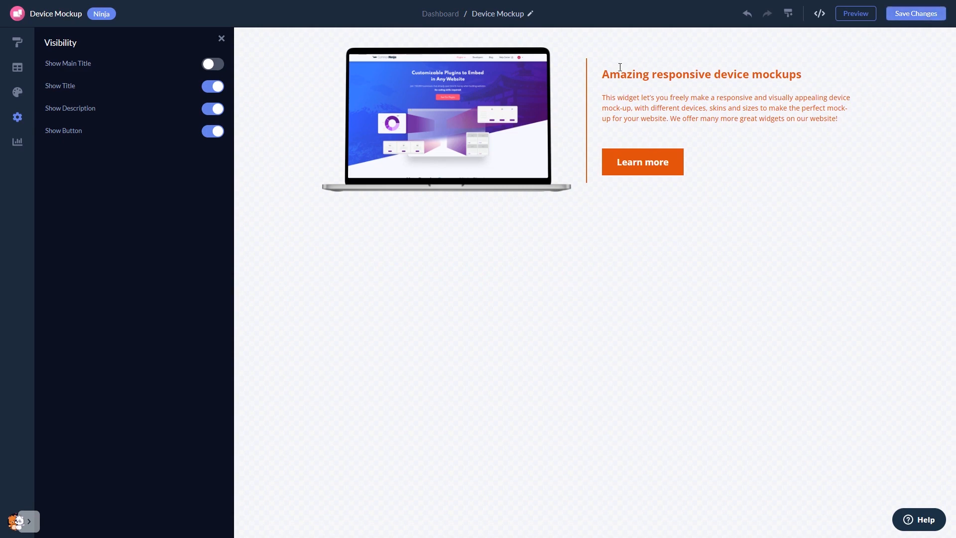
mouse_move(440, 13)
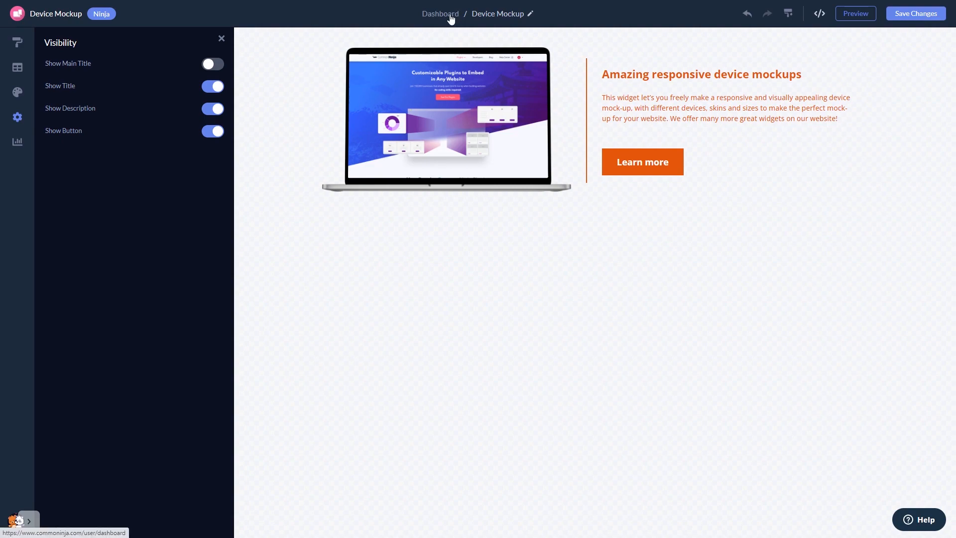
From the dashboard, view the widget's installation code, then close the window.
left_click(439, 13)
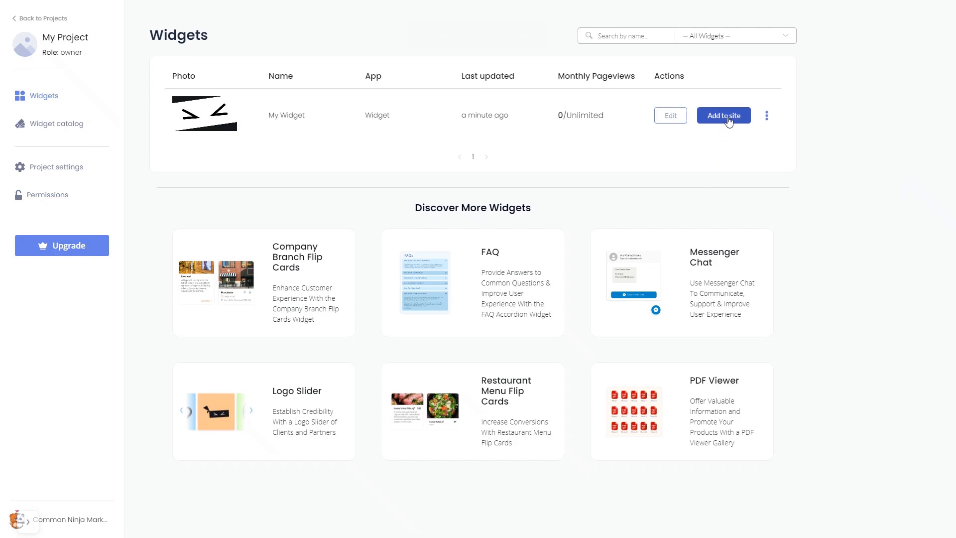
left_click(723, 115)
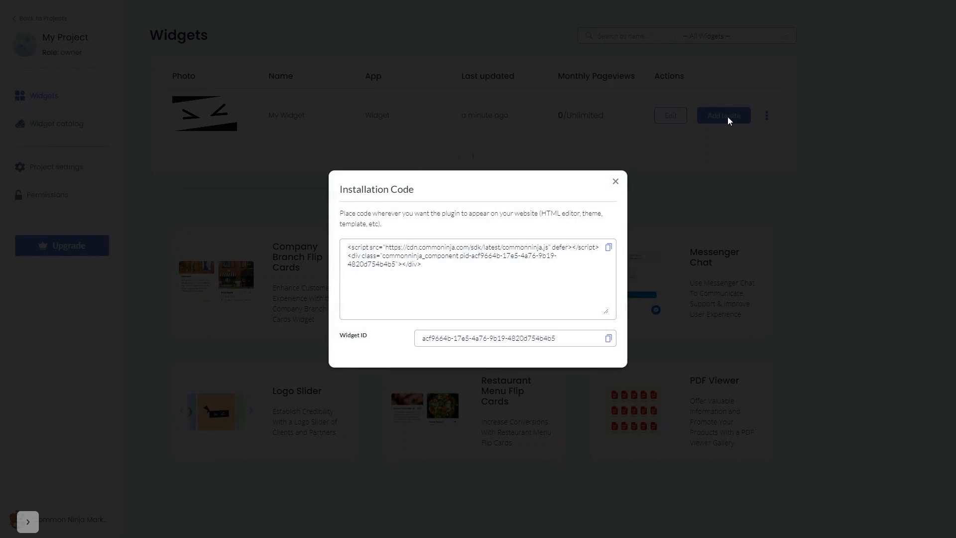
mouse_move(673, 211)
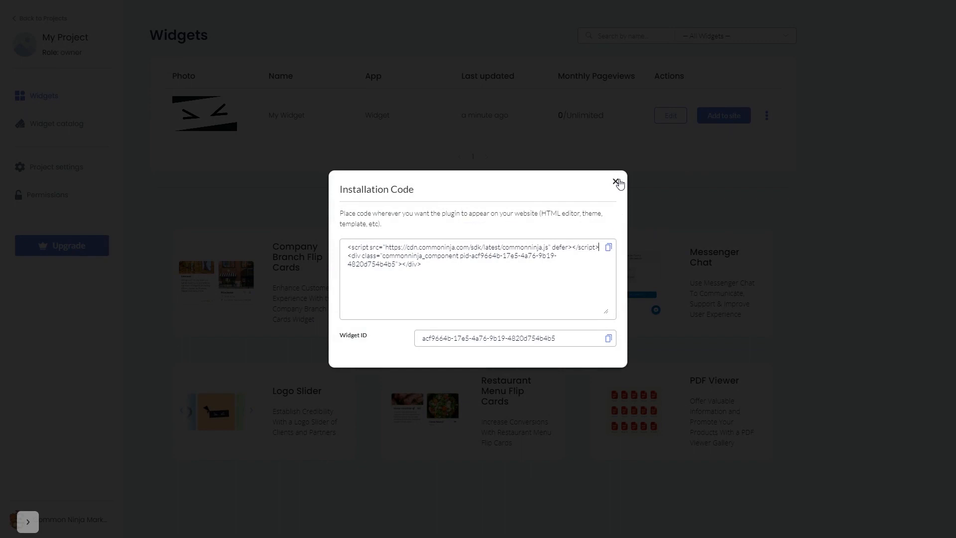
left_click(617, 182)
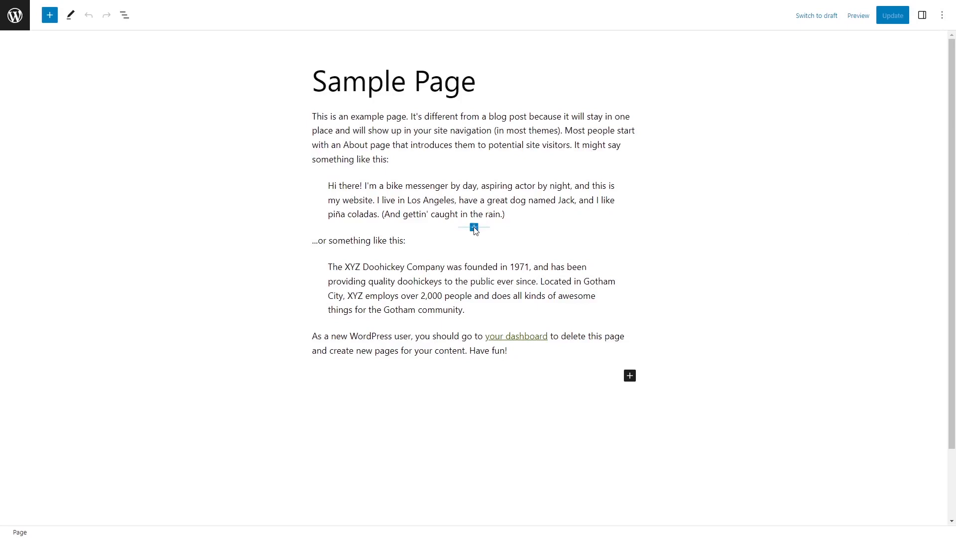
Insert a Custom HTML block below the first quote via the 'html' block search.
left_click(473, 229)
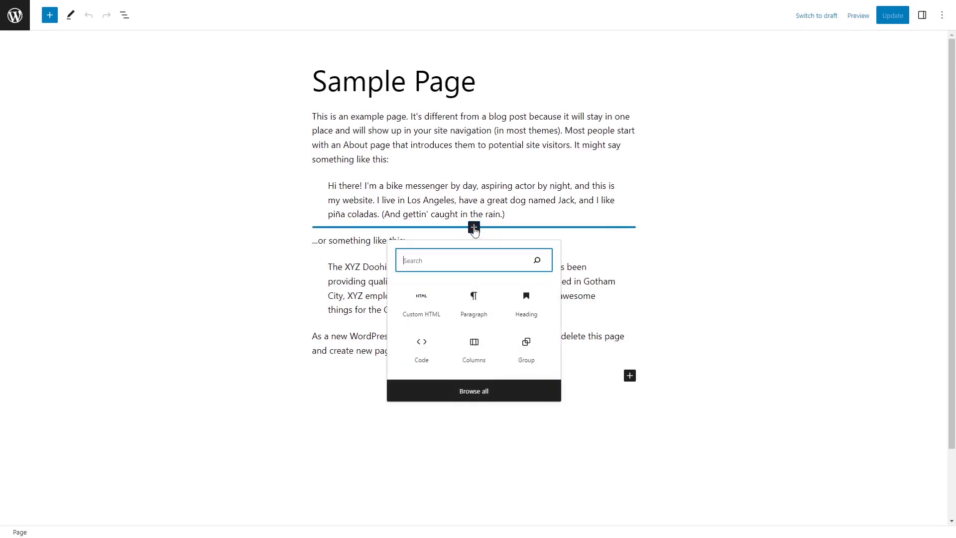
type("h")
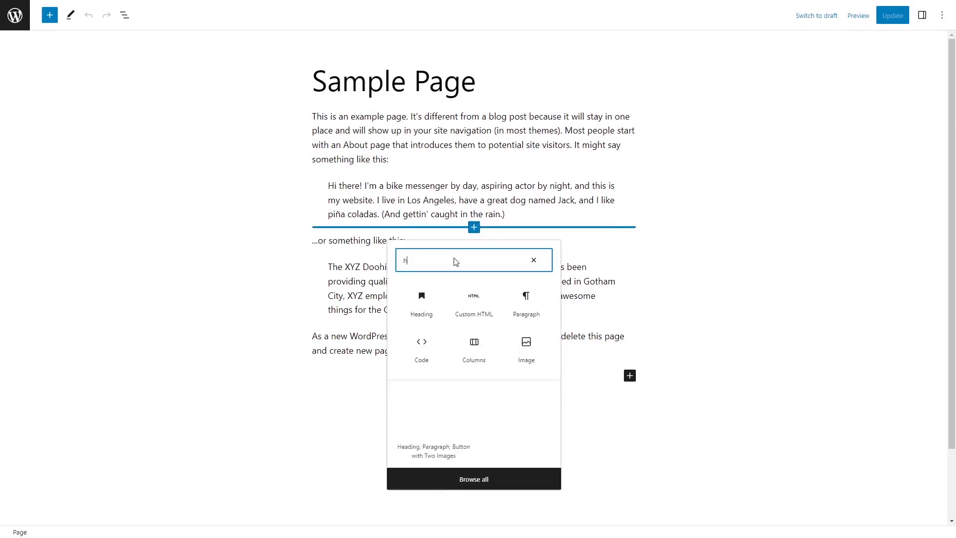
type("html")
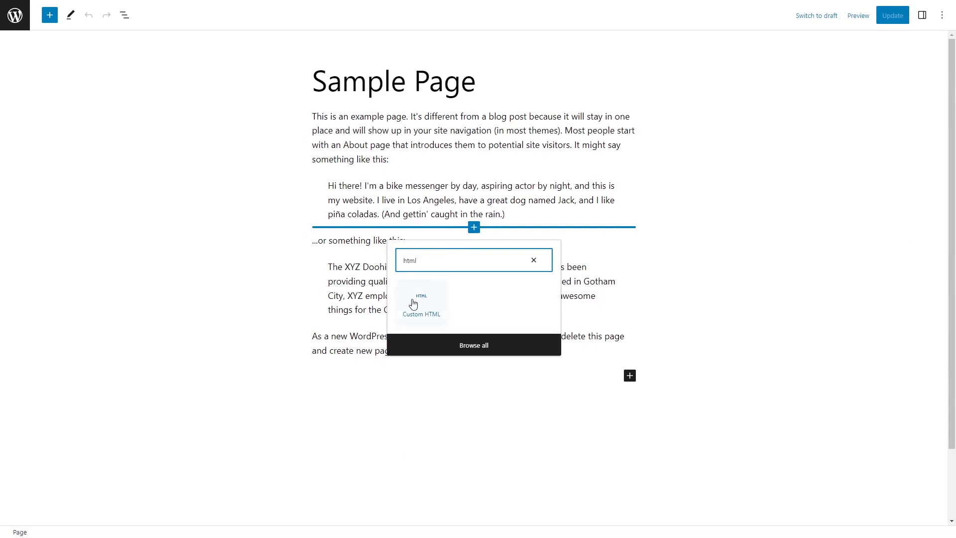
left_click(421, 303)
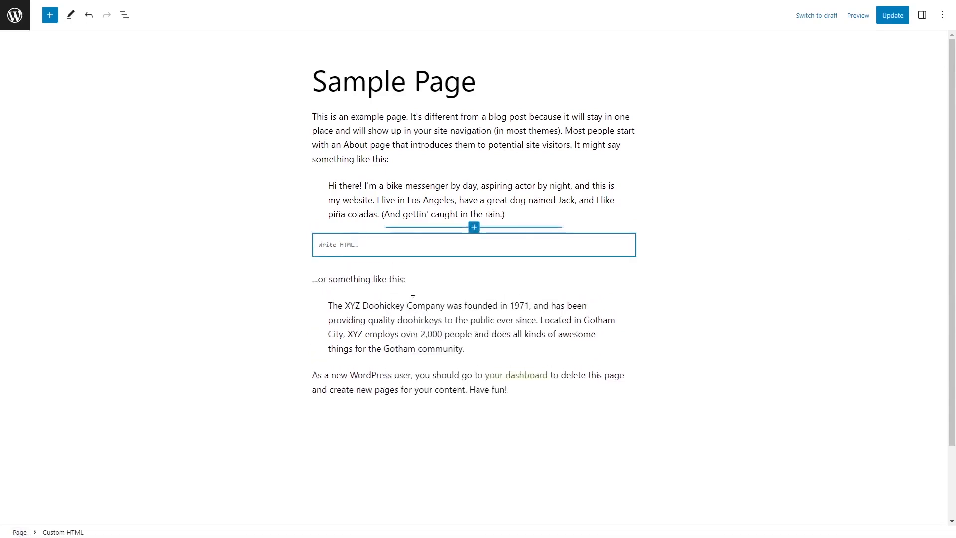
Paste the Common Ninja embed script into the Custom HTML block and preview it.
left_click(474, 244)
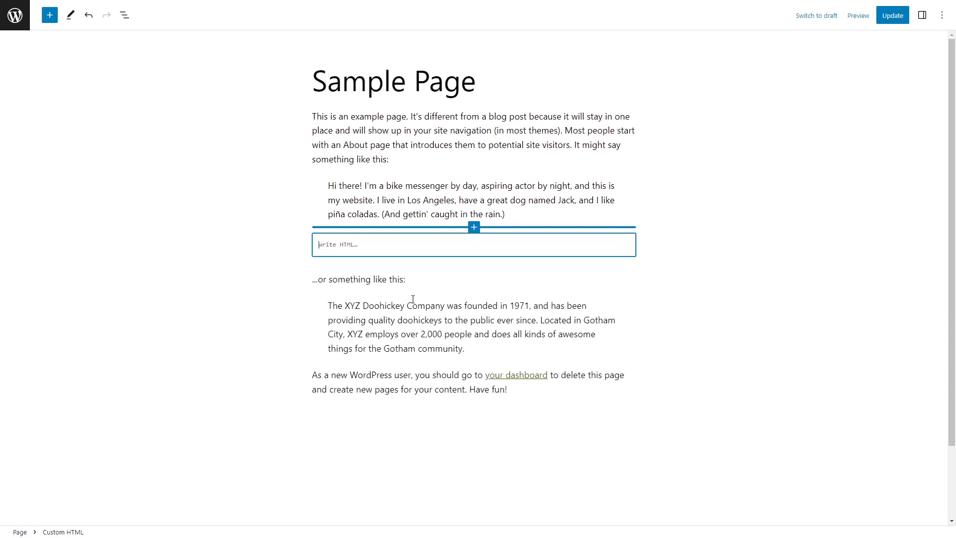
type("<script src=\"https://cdn.commonninja.com/sdk/latest/commonninja.js\" defer></script> <div class=\"commonninja_component pid-2c875235-23de-4e85-b16e-1766927b0899\"></div>")
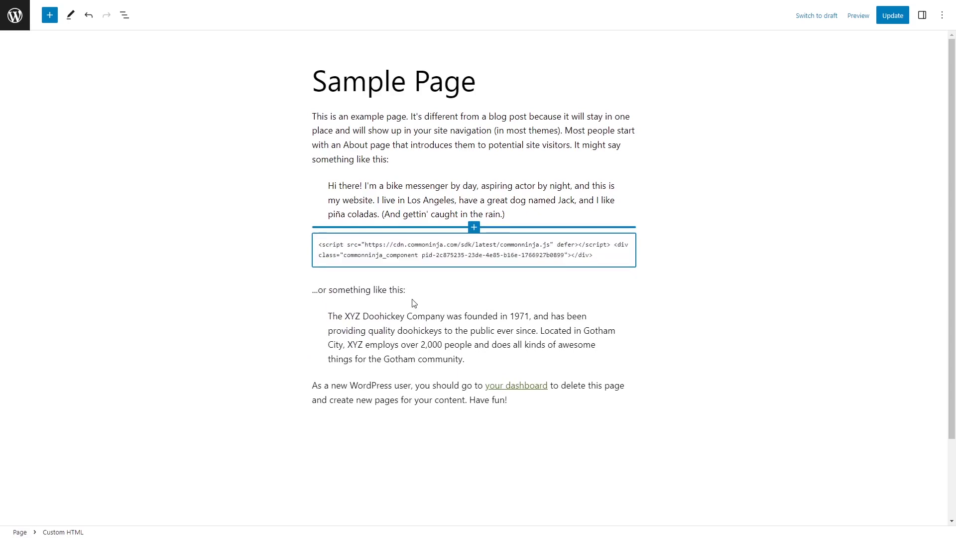
left_click(473, 250)
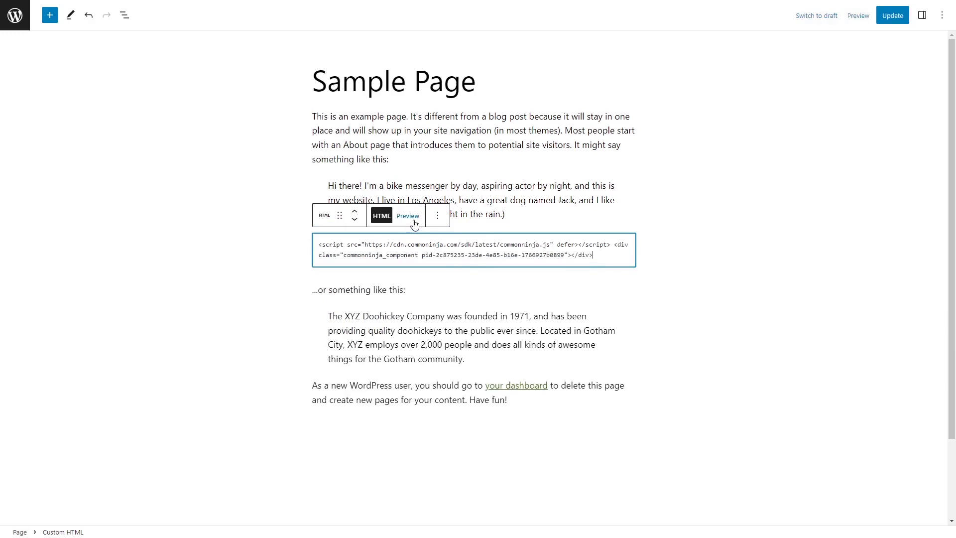
left_click(407, 215)
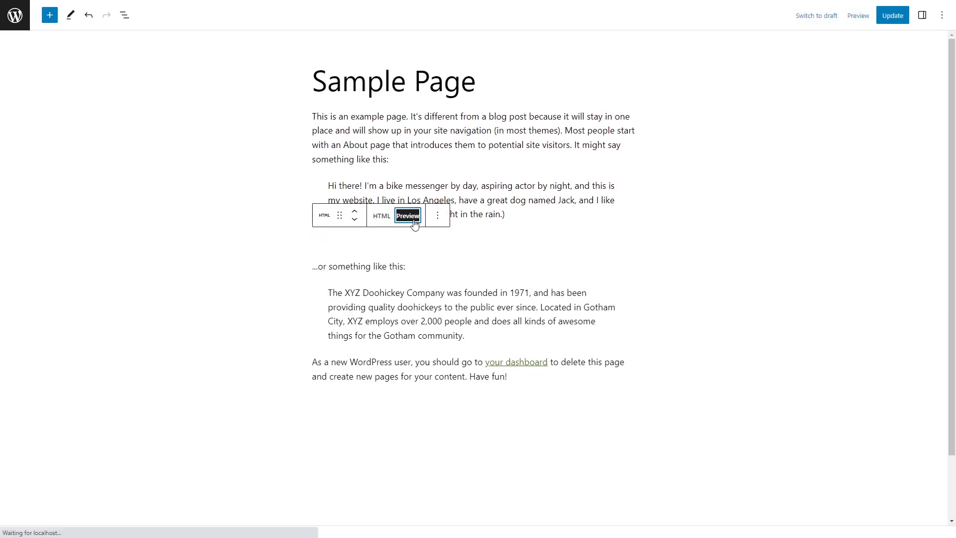
left_click(407, 215)
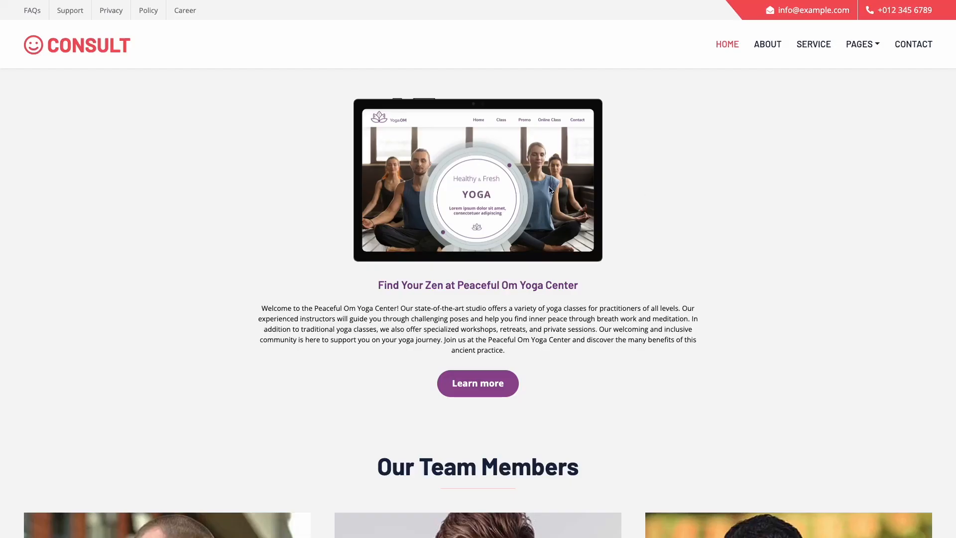